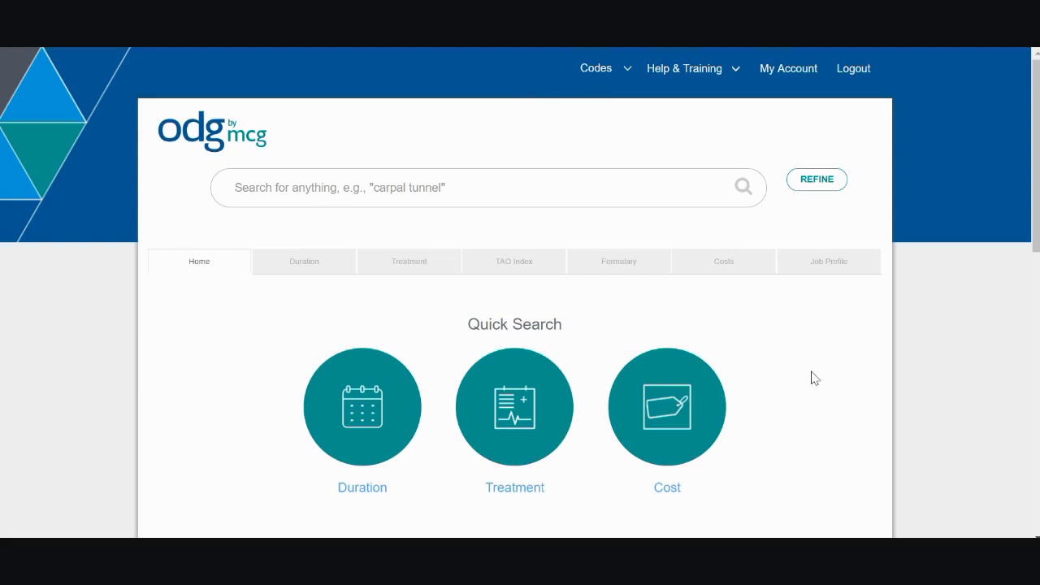
mouse_move(829, 260)
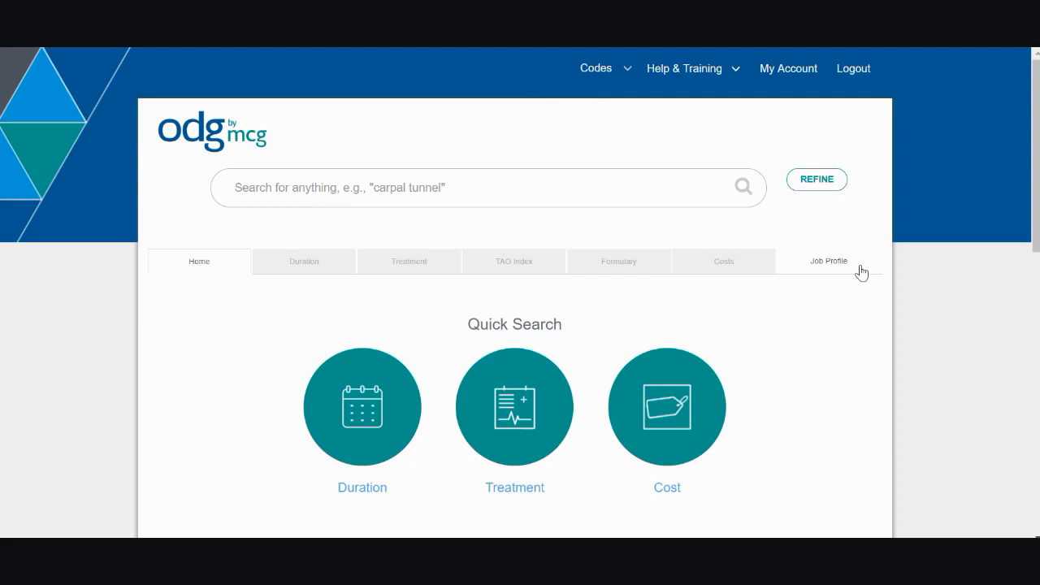
- Reveal and then hide the Refine results options above the search
left_click(815, 179)
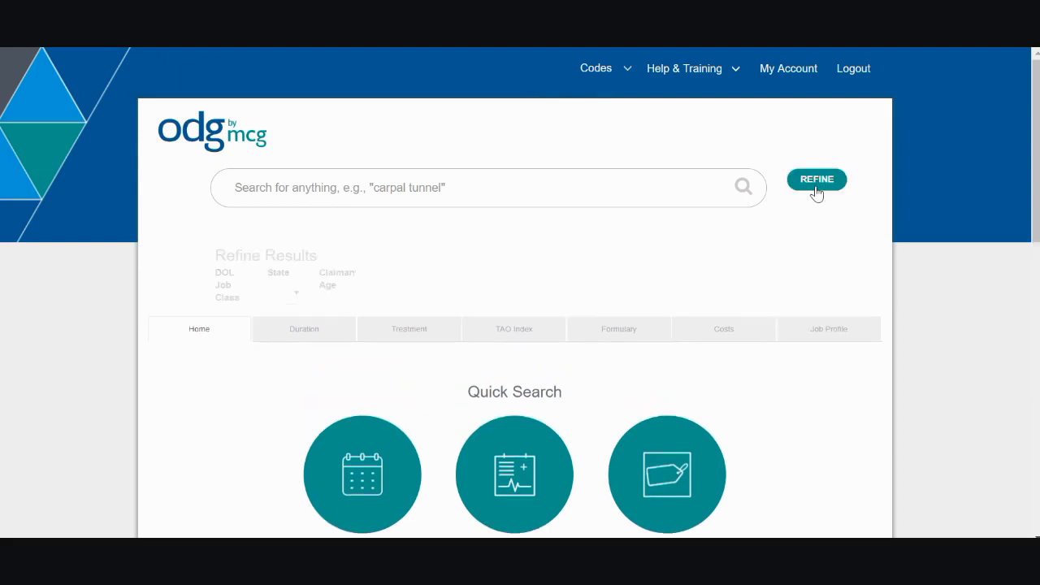
left_click(815, 178)
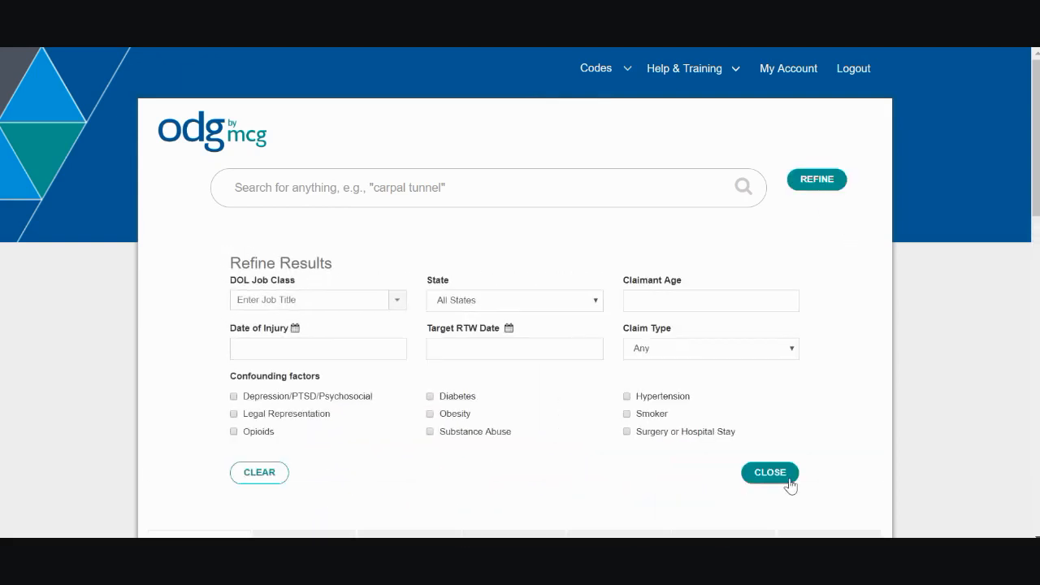
left_click(770, 471)
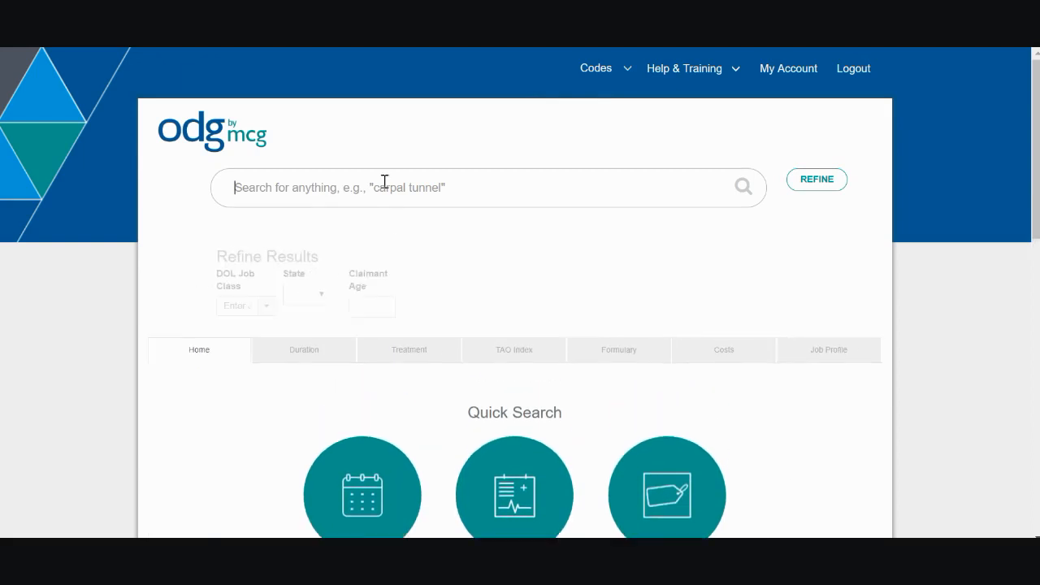
- Search for 'lumbar sprain' and open the Lumbar sprain Duration topic from the results
type("lumbar sprain")
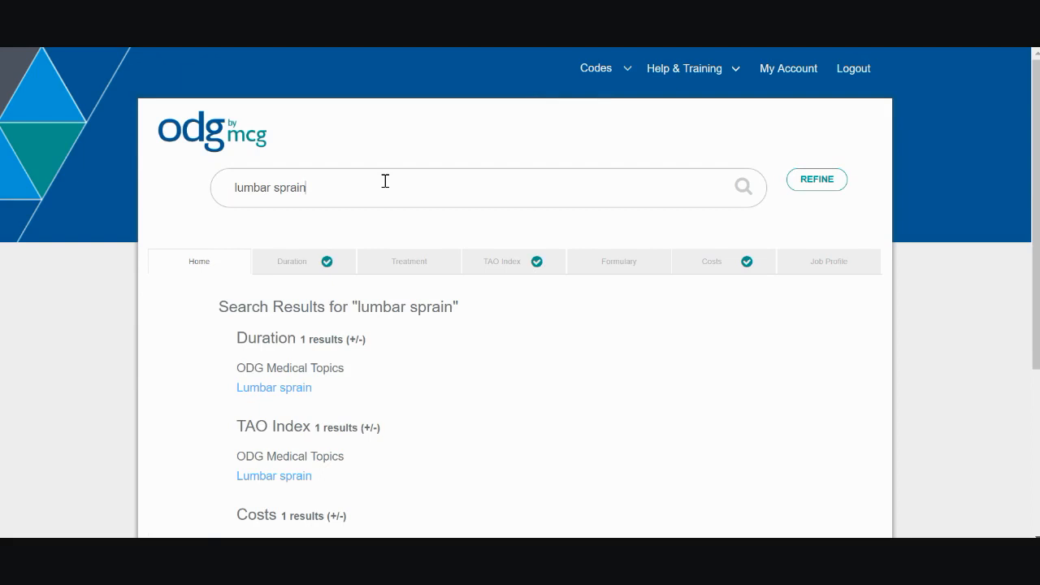
mouse_move(507, 286)
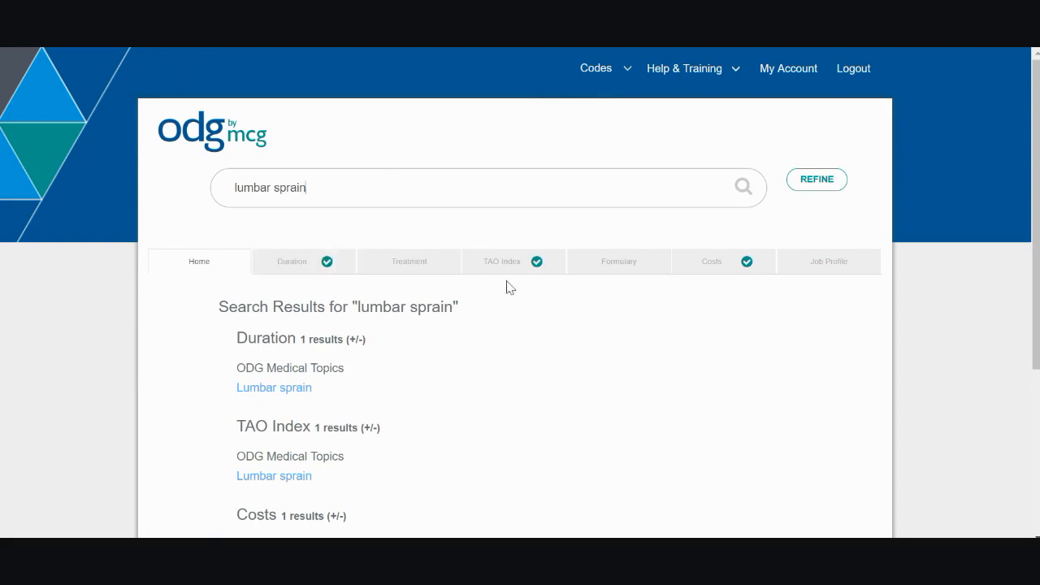
mouse_move(284, 403)
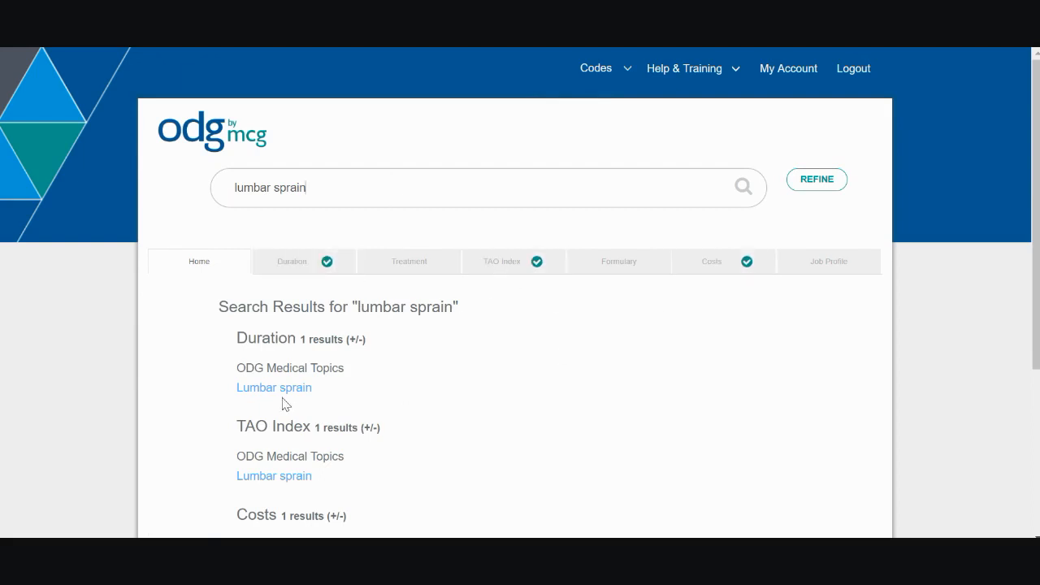
left_click(272, 387)
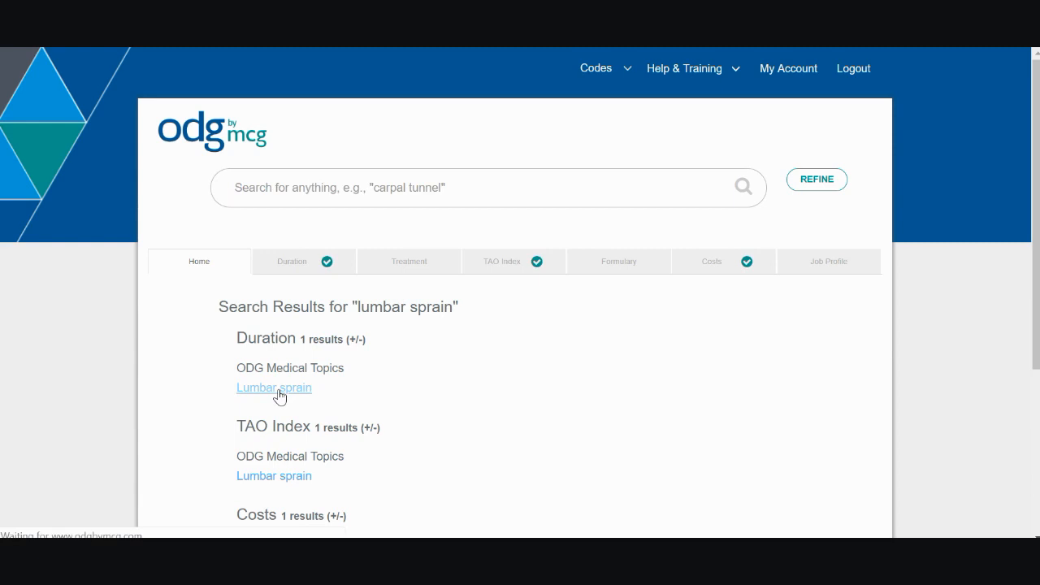
- Review the Lumbar sprain Duration timeline with its 19-day average, 10-day best practice and 37.46 risk score
left_click(273, 387)
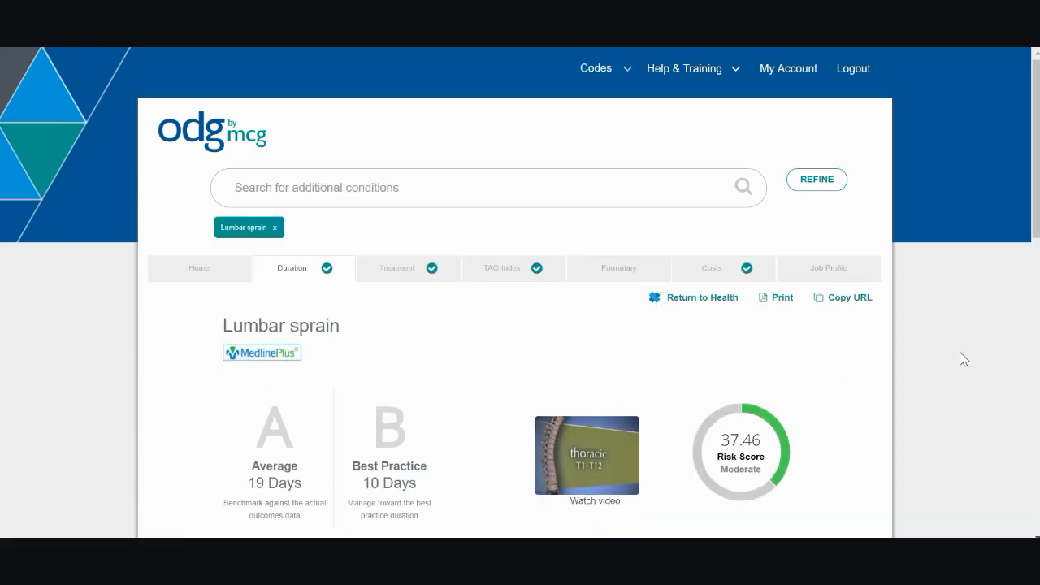
scroll("down", 3)
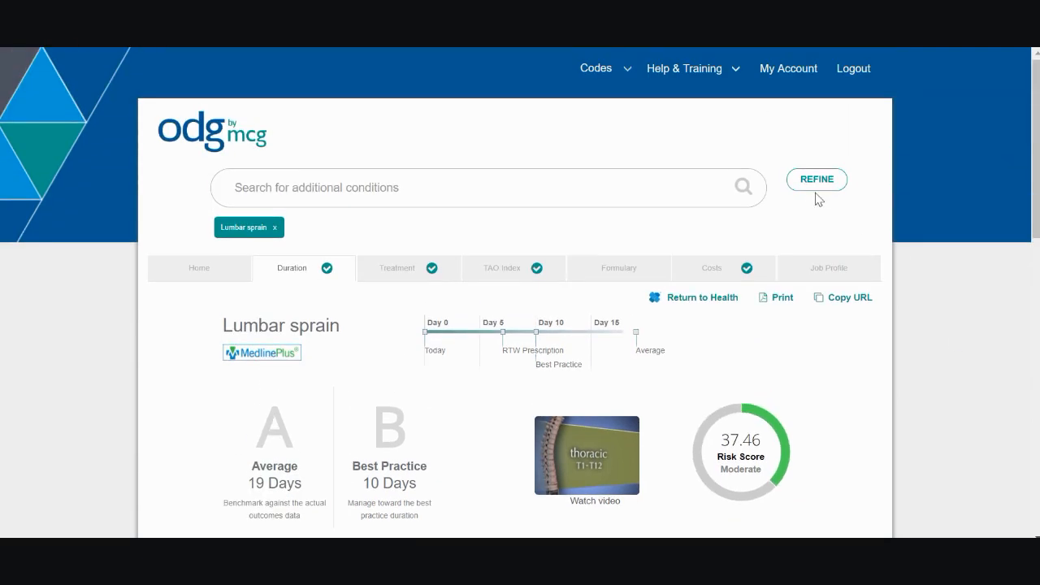
left_click(816, 179)
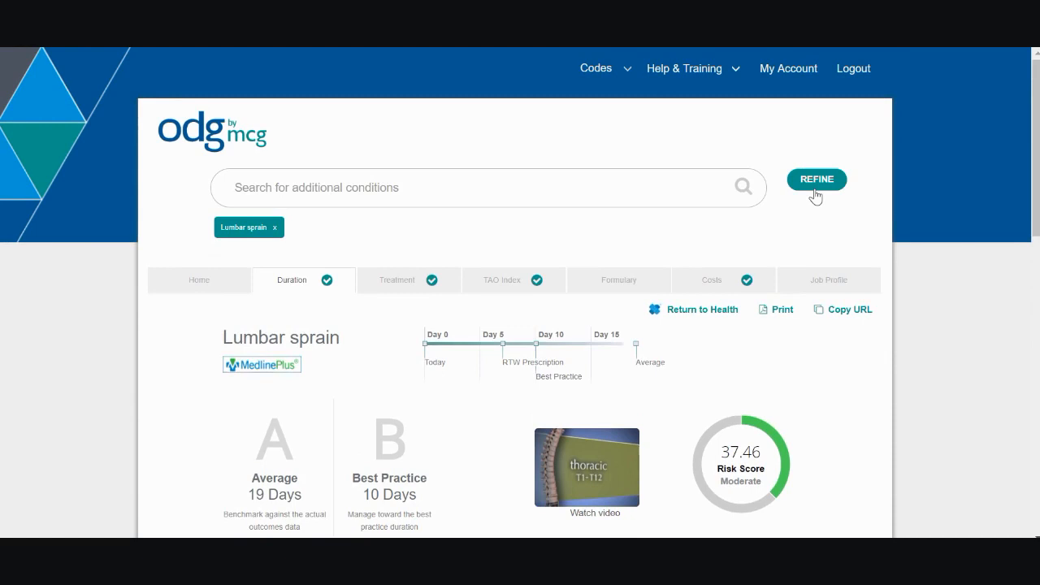
- Refine the guidance by job title 'fire fighter', choosing Fire Fighter (Very Heavy job class)
left_click(816, 178)
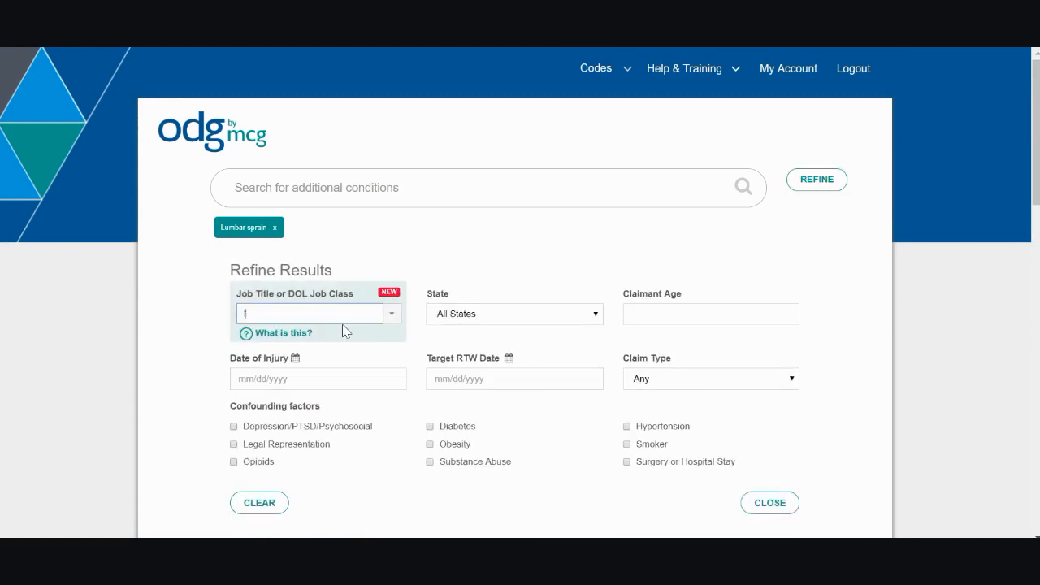
type("fire fighter")
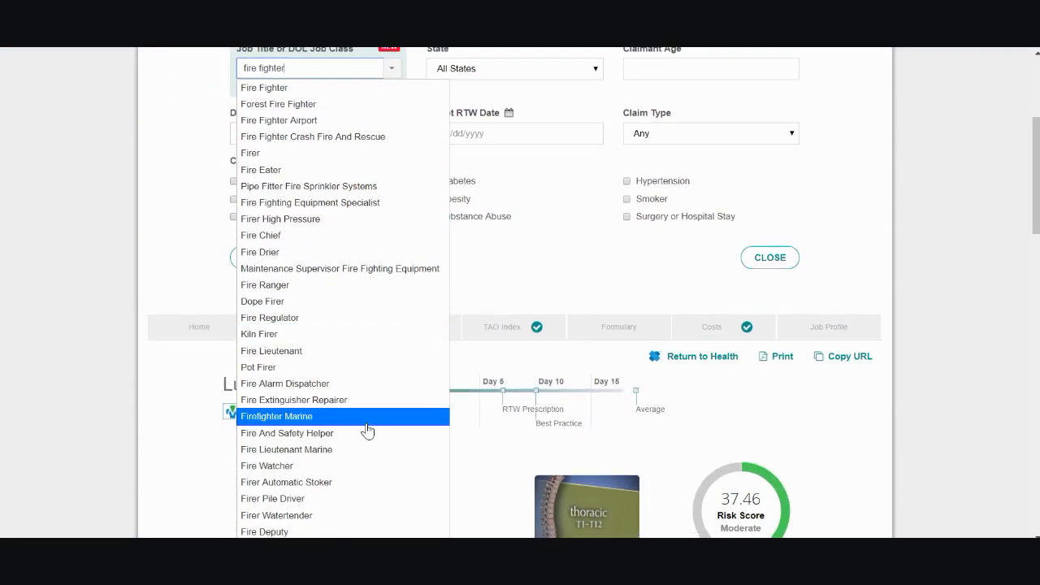
mouse_move(365, 325)
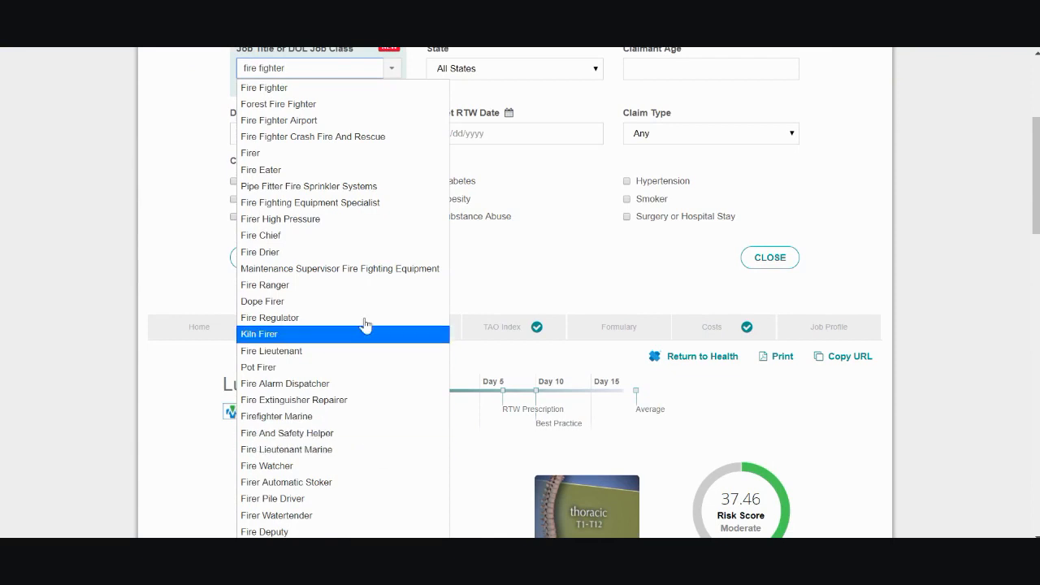
left_click(263, 88)
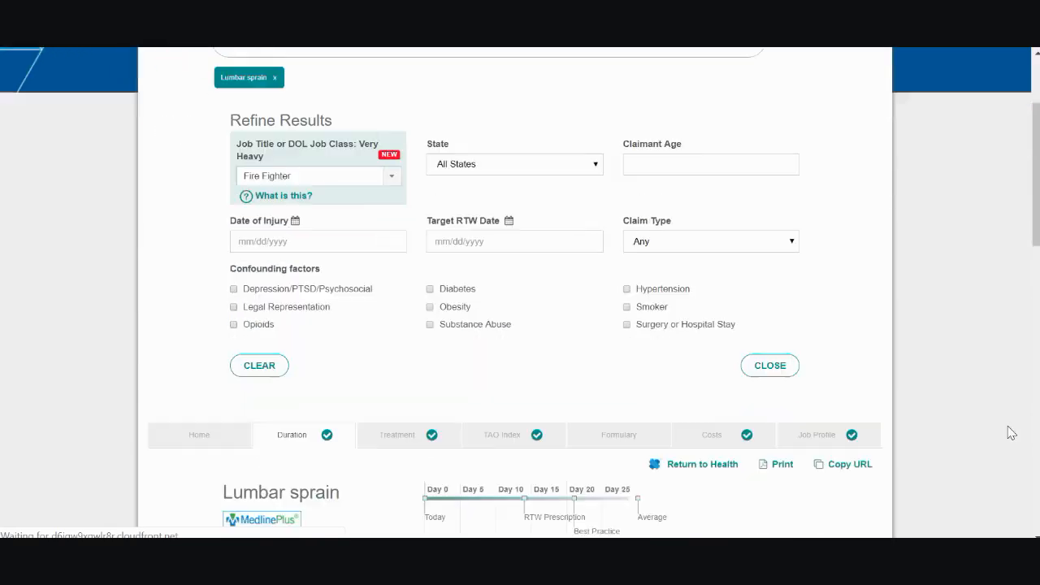
- Review the Fire Fighter duration table (30-day average, 21-day best practice) and view the Print options
scroll("down", 3)
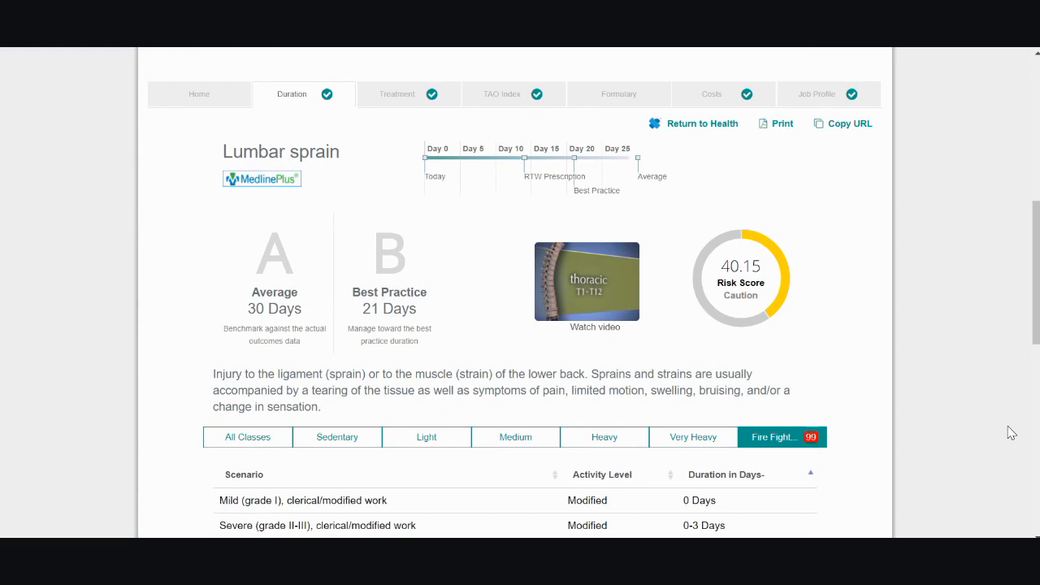
mouse_move(1020, 426)
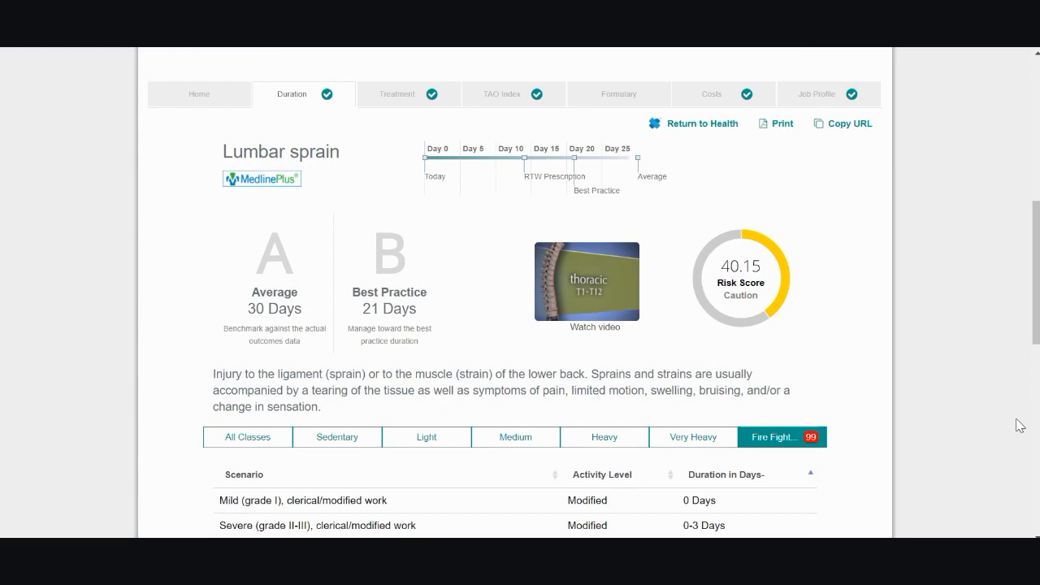
scroll("down", 3)
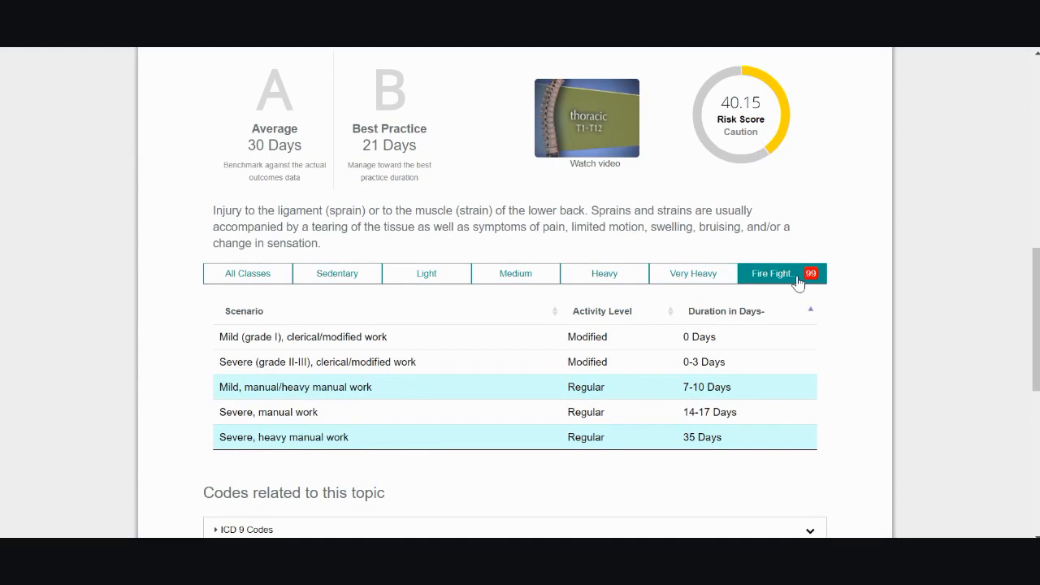
mouse_move(769, 272)
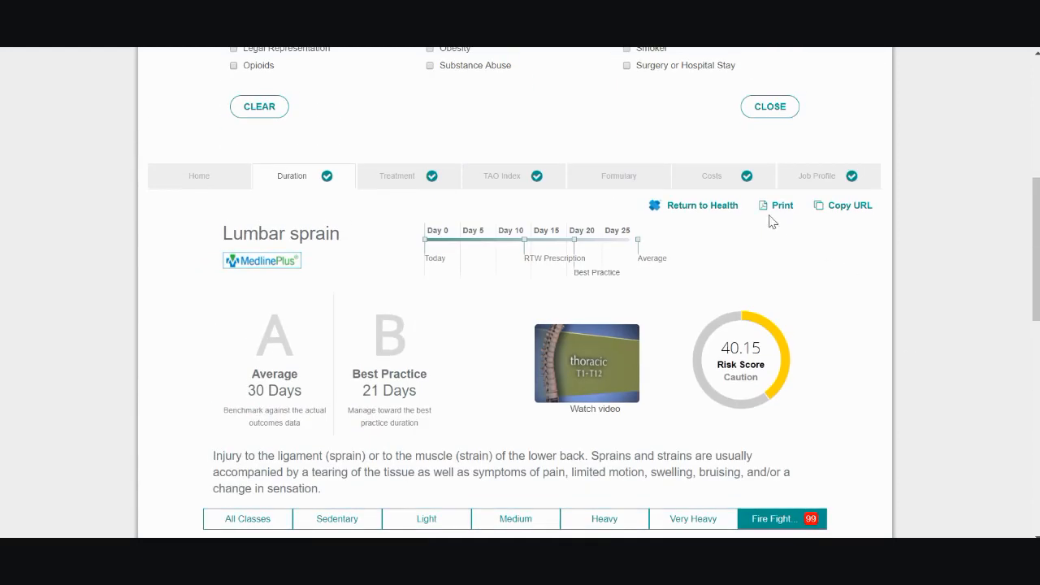
left_click(780, 204)
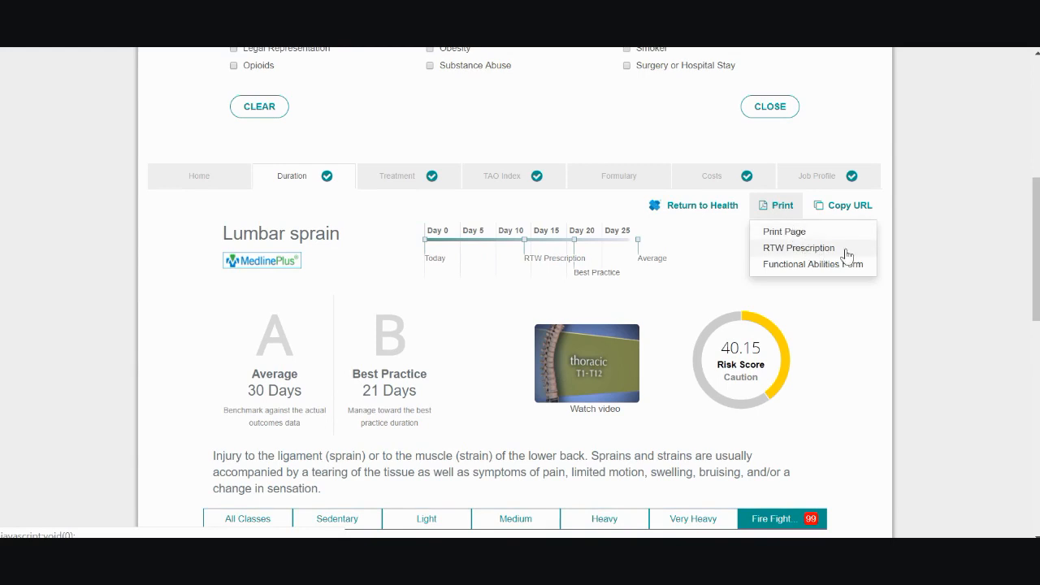
mouse_move(926, 265)
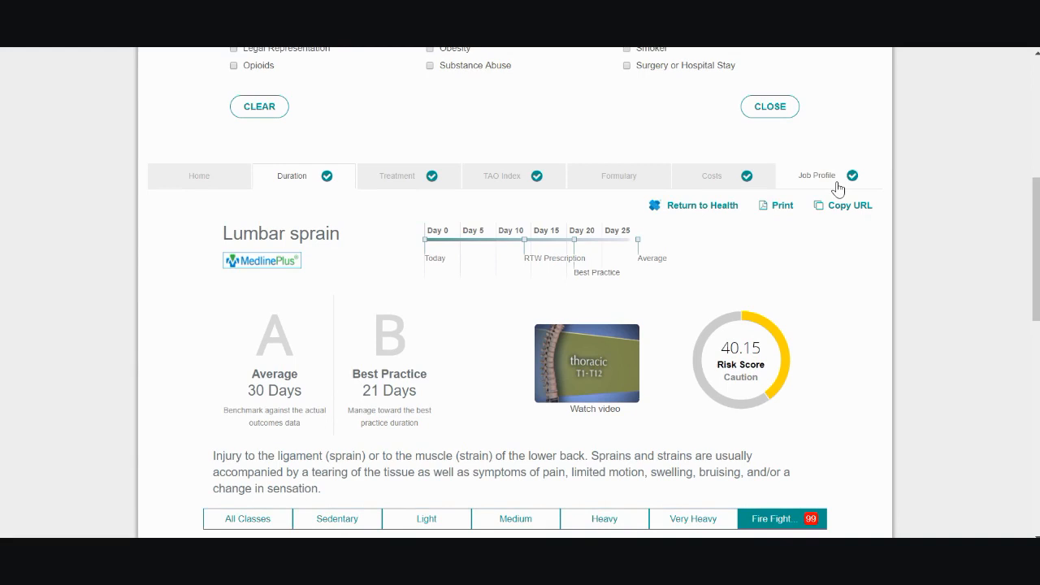
- Show the Fire Fighter job profile's Full Description with its 99 demand score
left_click(815, 176)
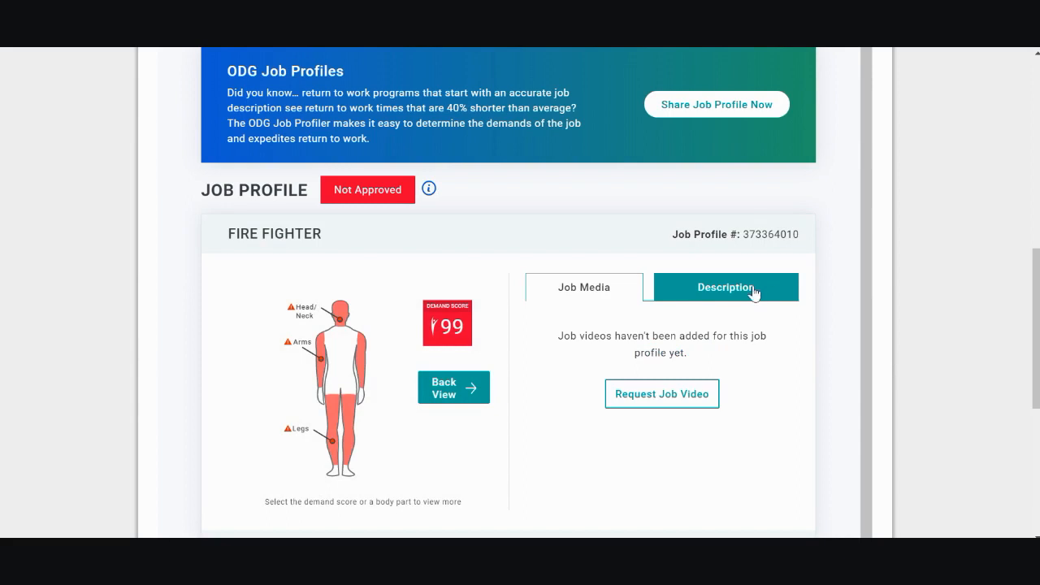
left_click(725, 286)
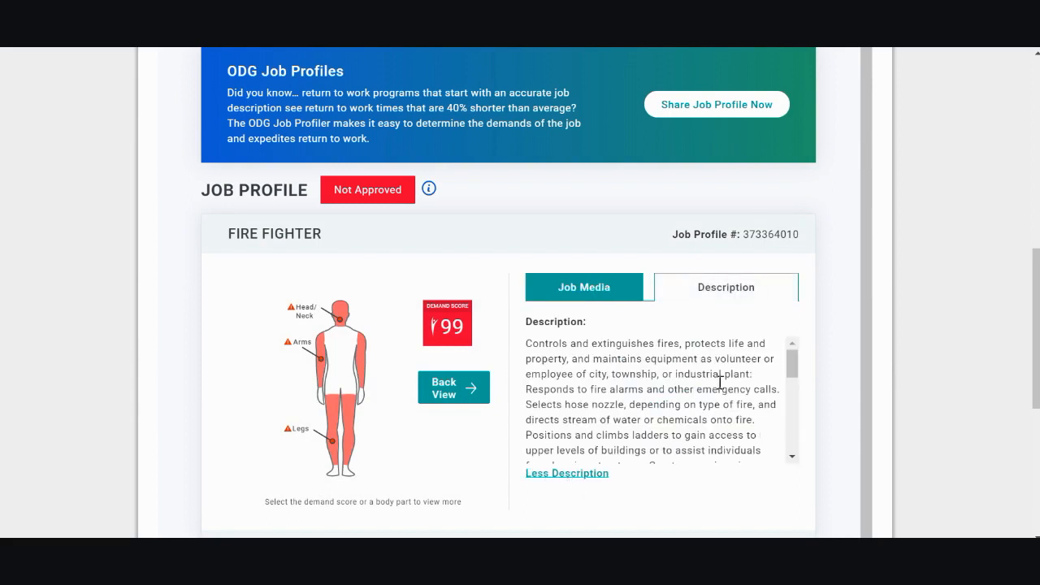
scroll("down", 3)
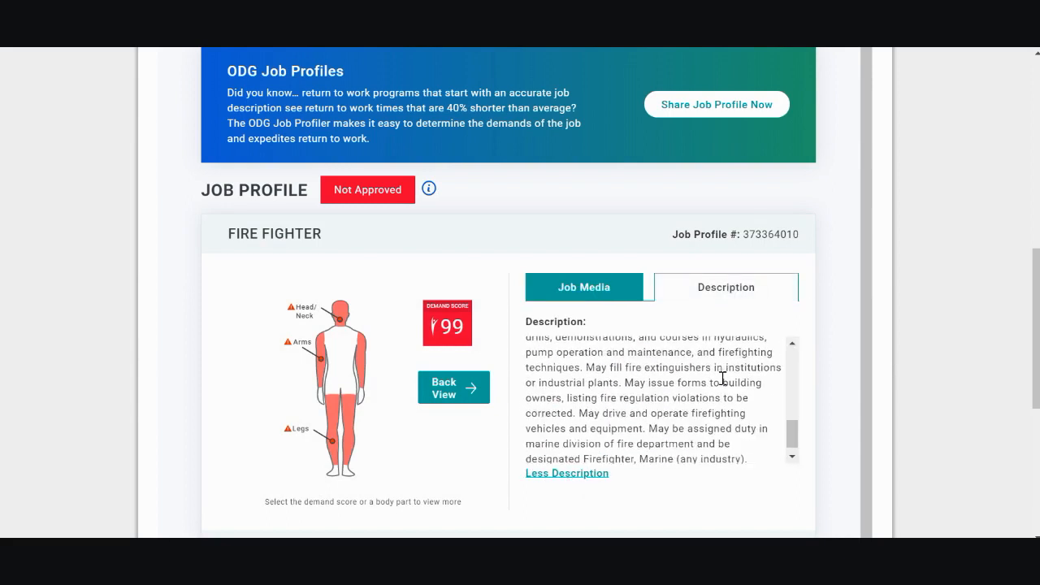
scroll("down", 3)
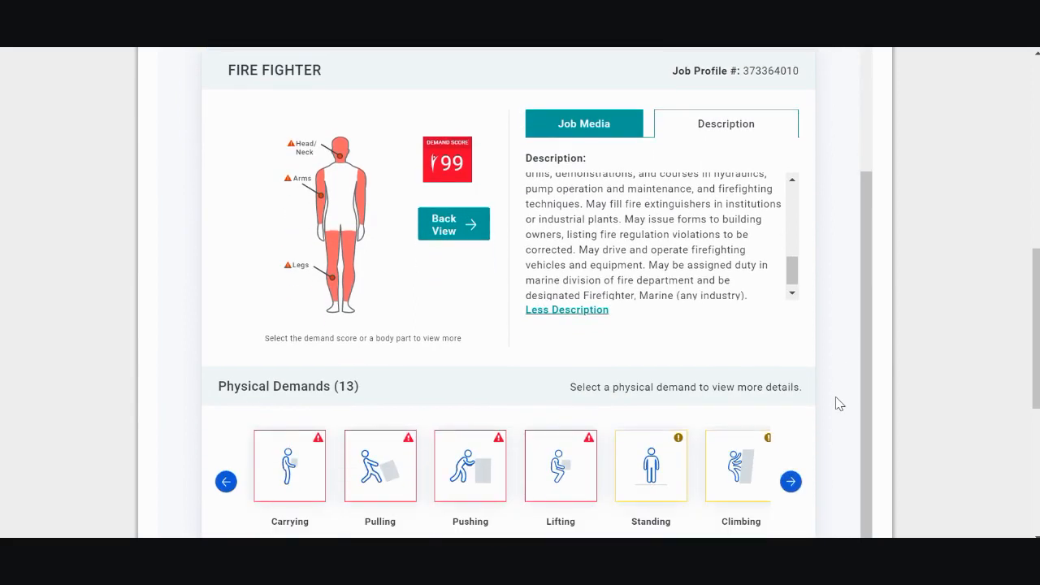
- Review the 13 physical demands, then return to the ODG Job Profiles banner
scroll("down", 3)
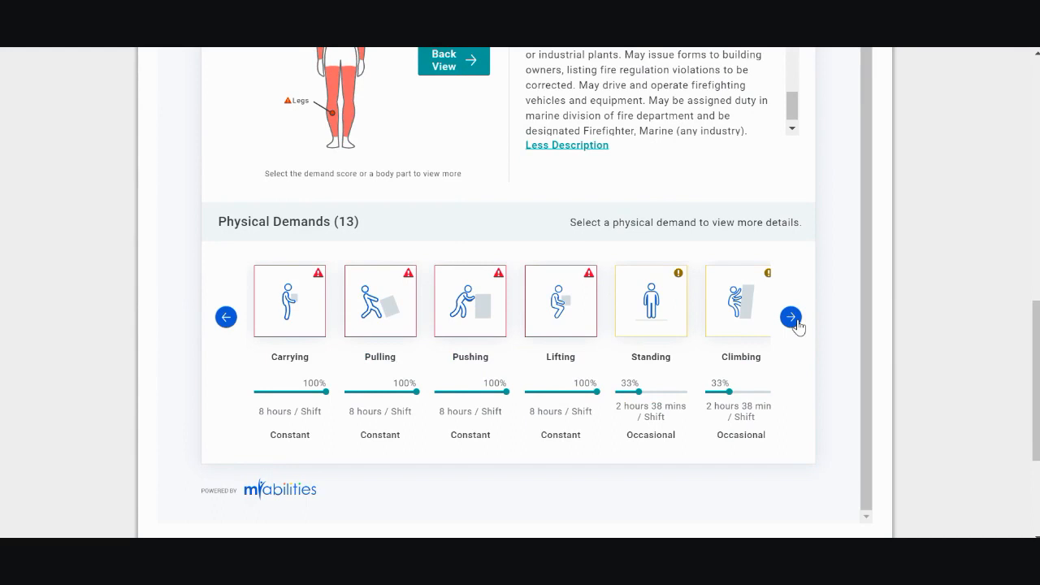
left_click(790, 317)
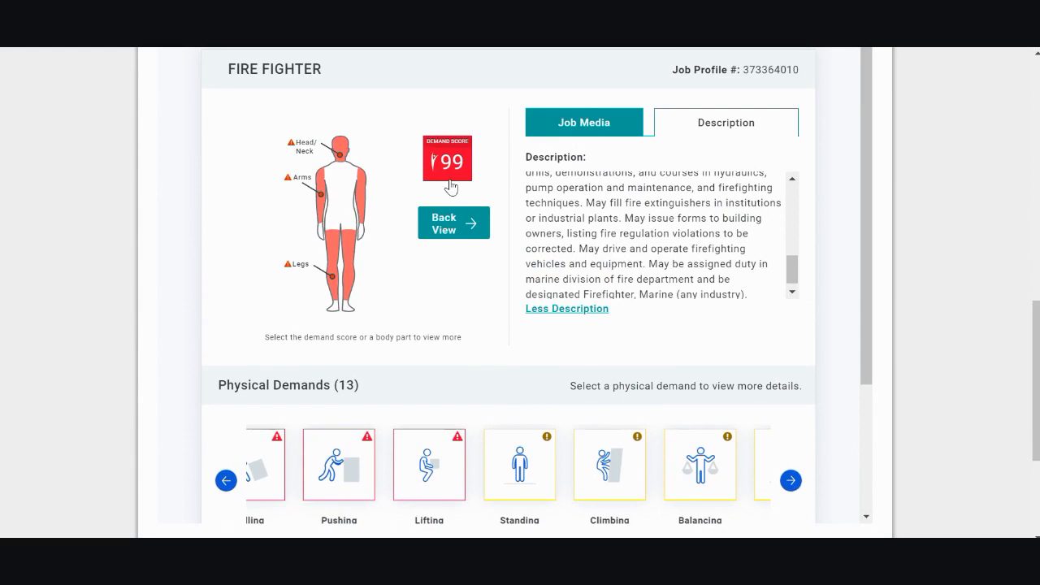
mouse_move(499, 185)
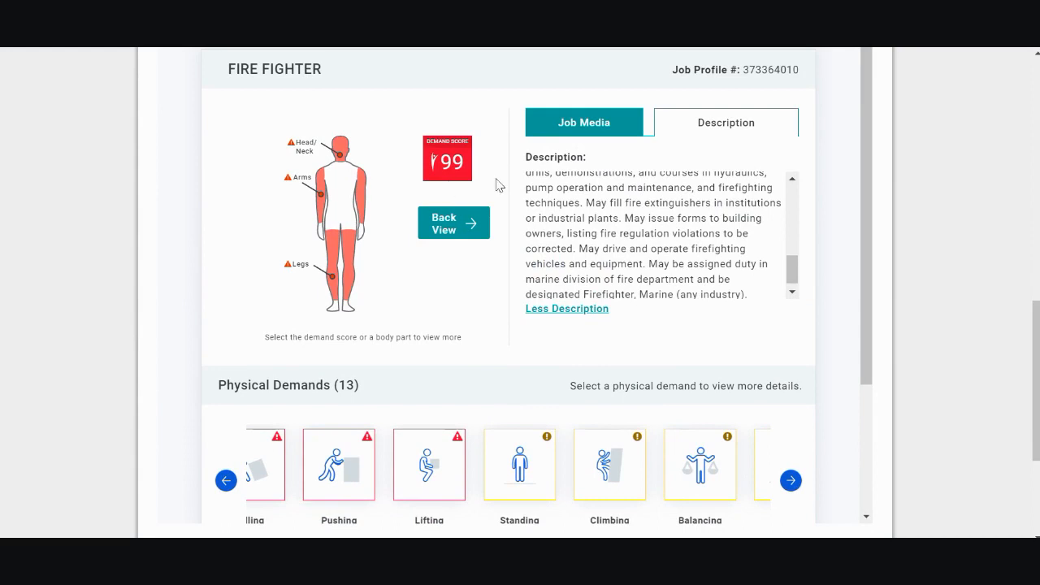
mouse_move(841, 172)
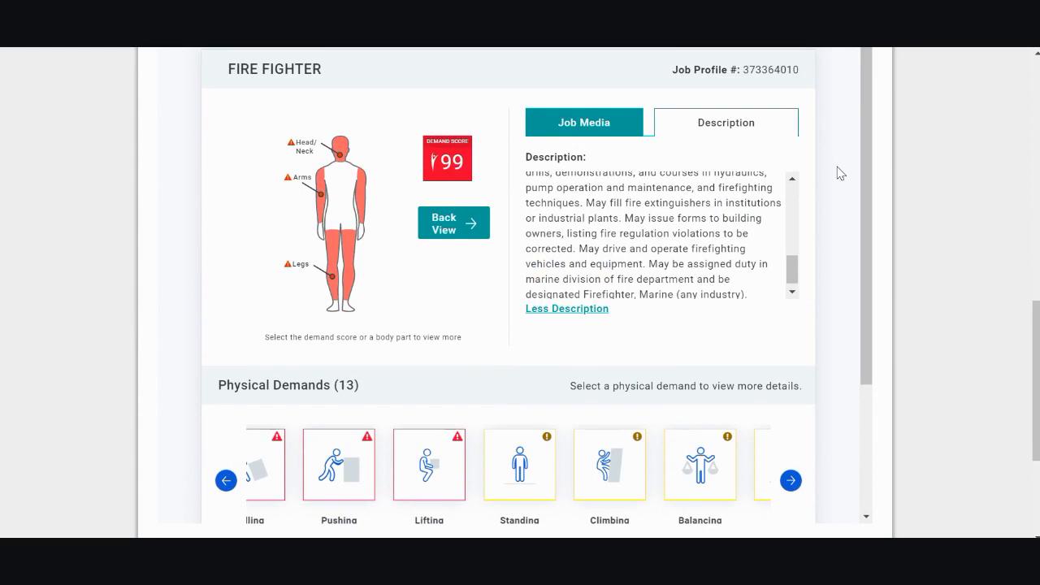
scroll("up", 3)
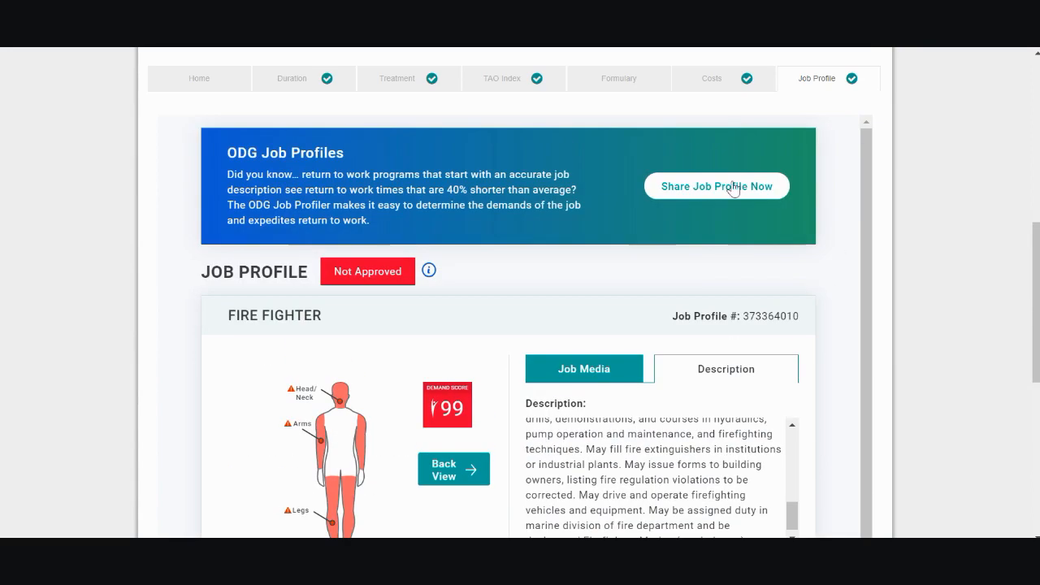
left_click(715, 185)
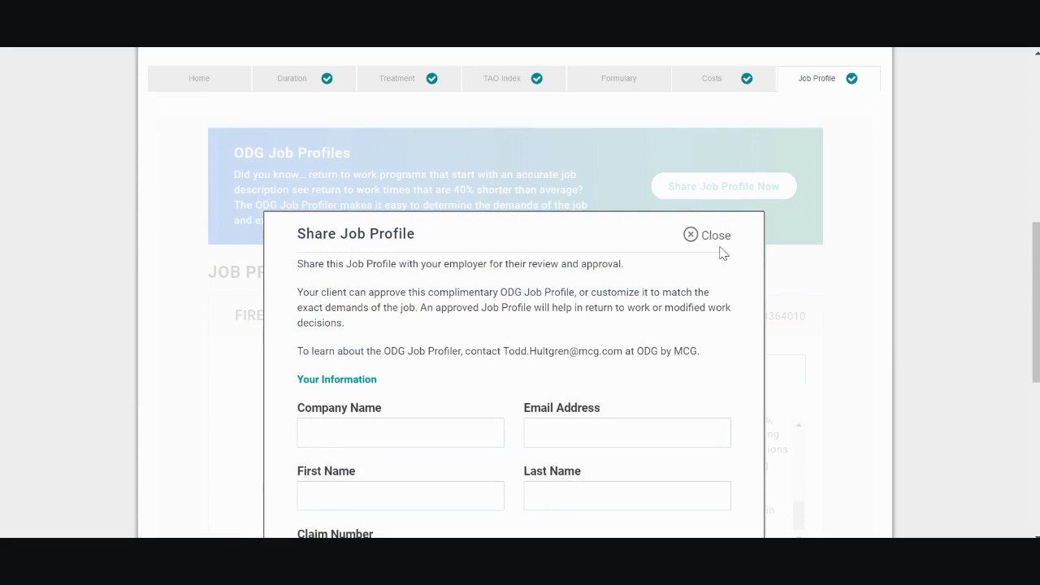
type("ODG")
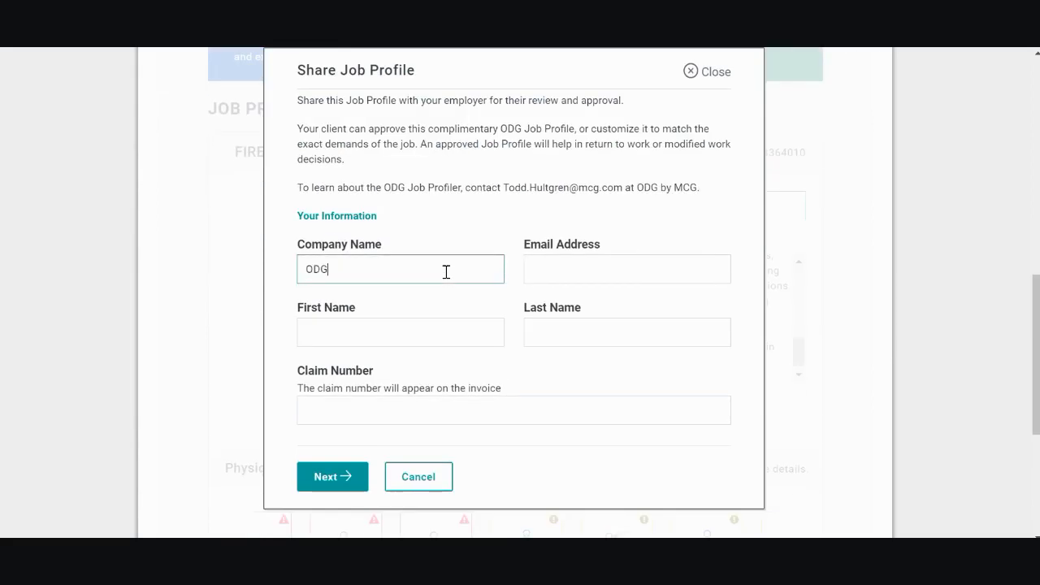
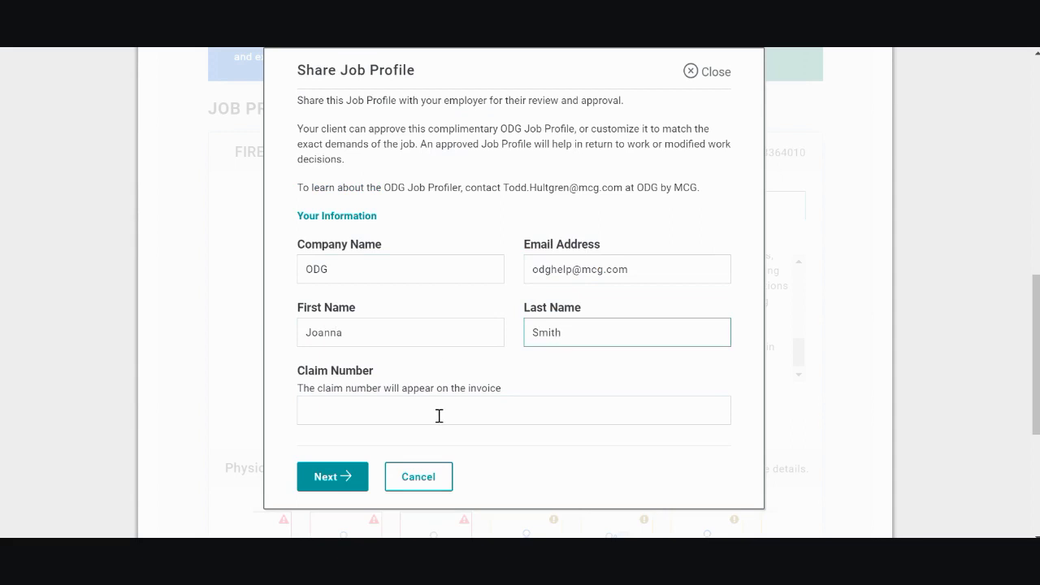
- Enter recipient company ABC and email 'john', review the message, then cancel sharing
left_click(331, 476)
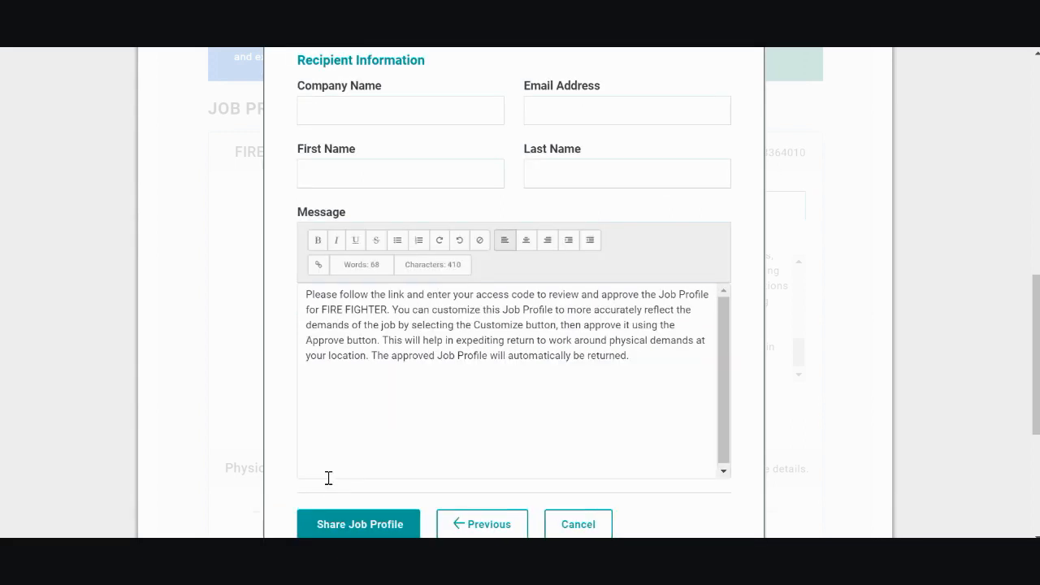
type("ABC")
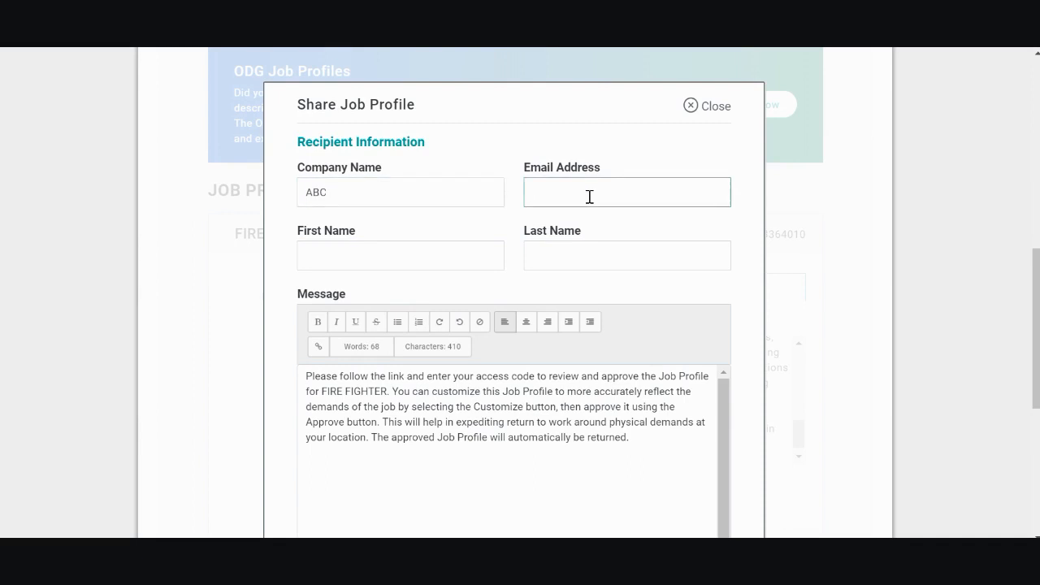
type("john@abc.com")
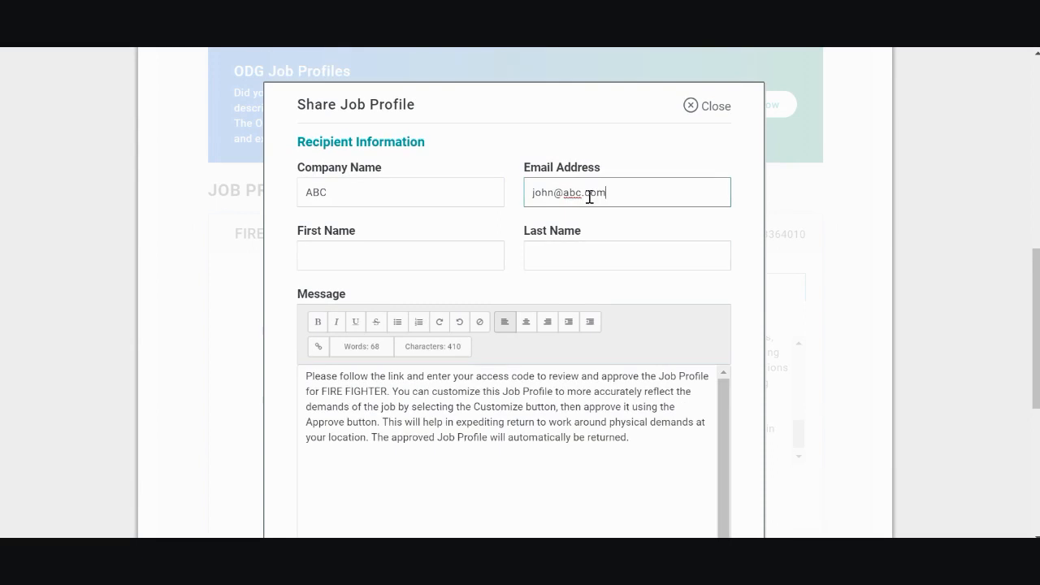
scroll("down", 3)
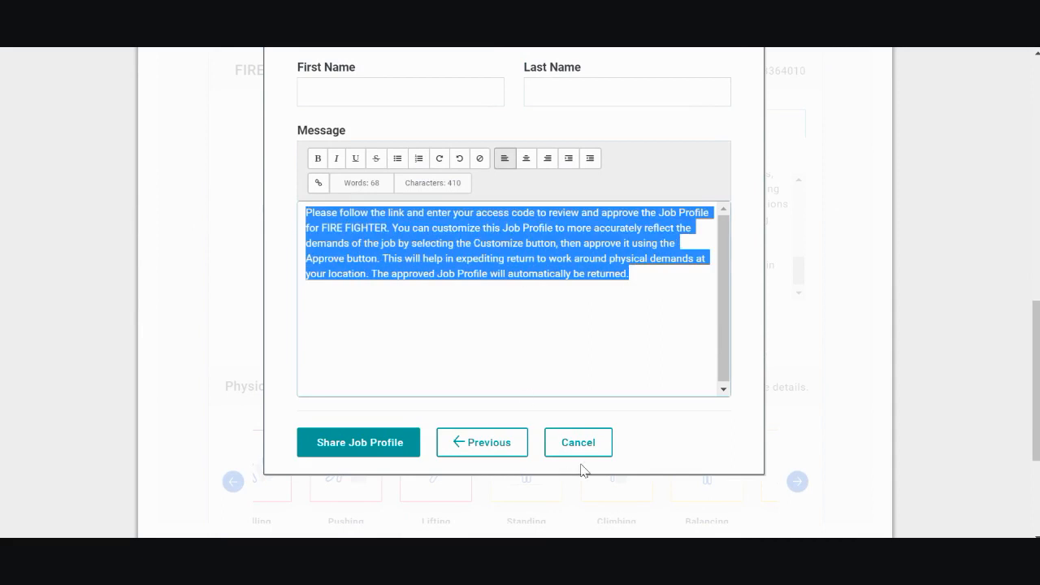
left_click(578, 442)
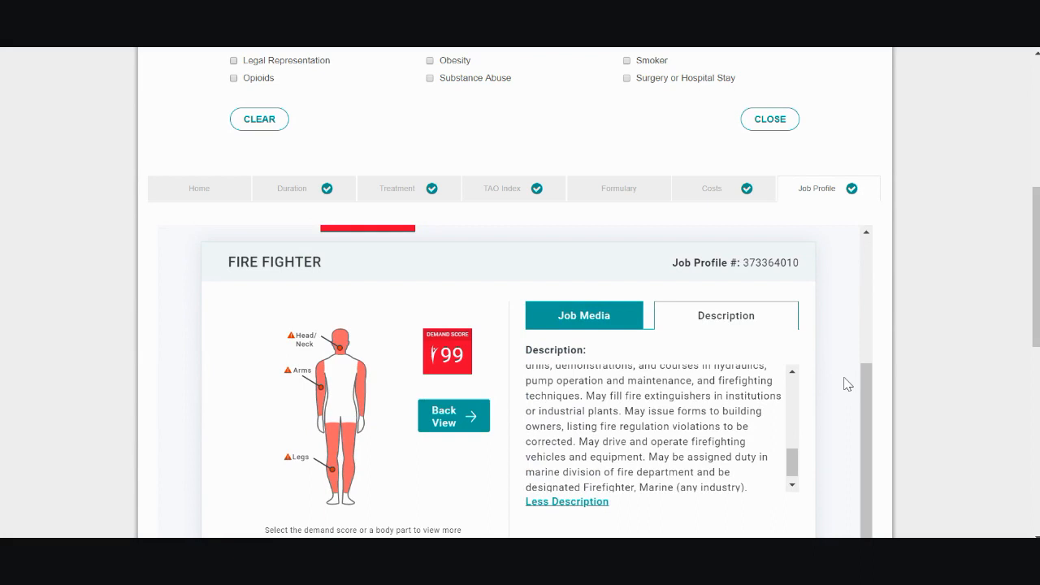
scroll("down", 3)
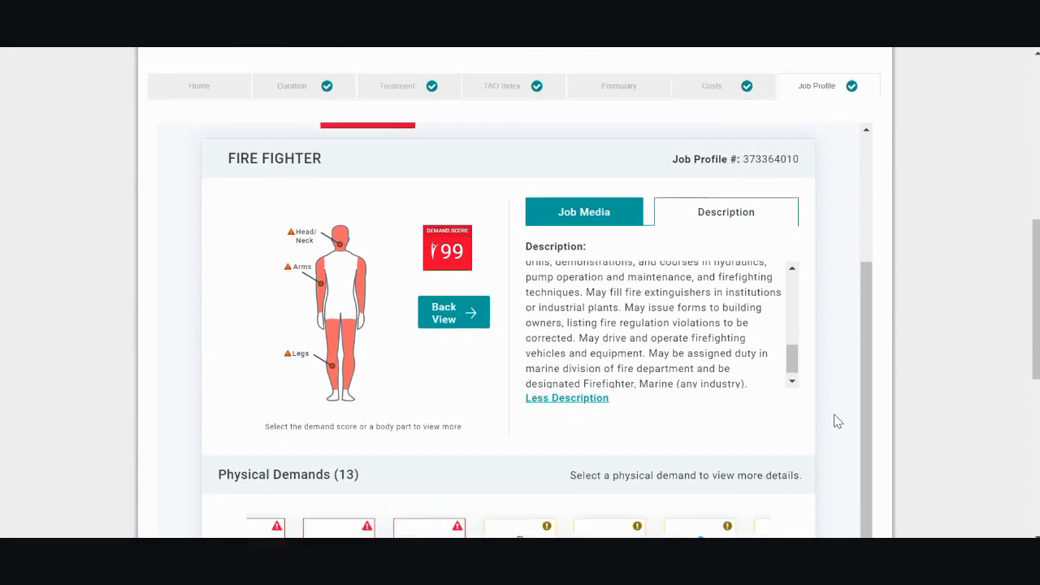
scroll("down", 3)
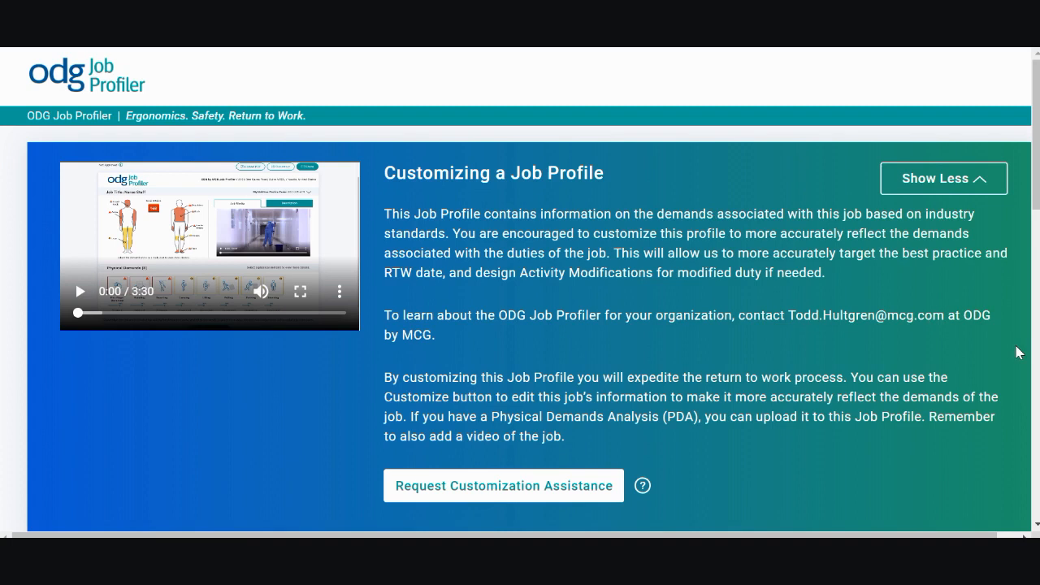
mouse_move(1017, 351)
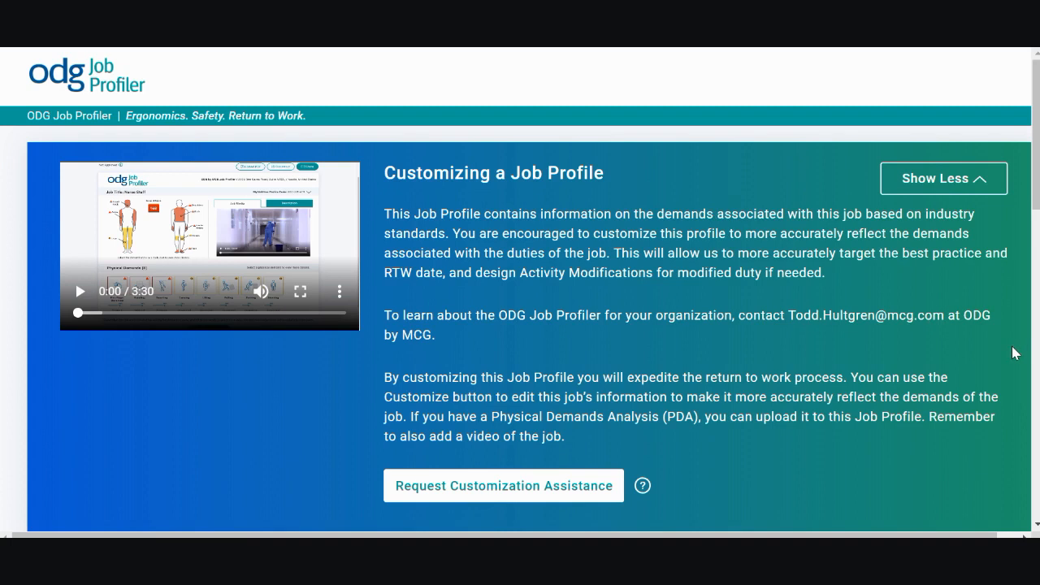
- Scroll the JobX profiler down to the Fire Fighter Job Profile section
scroll("down", 3)
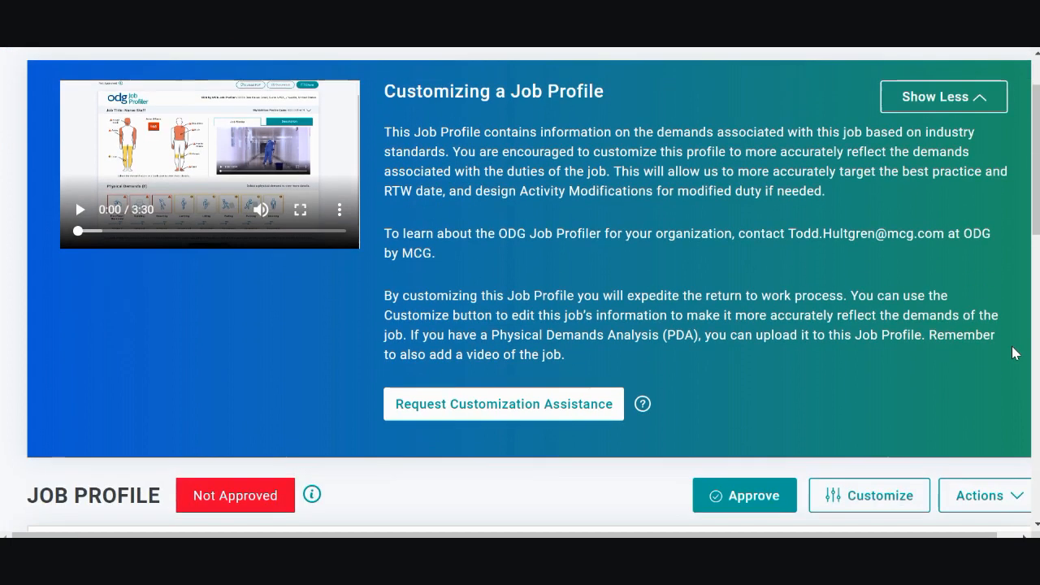
scroll("down", 3)
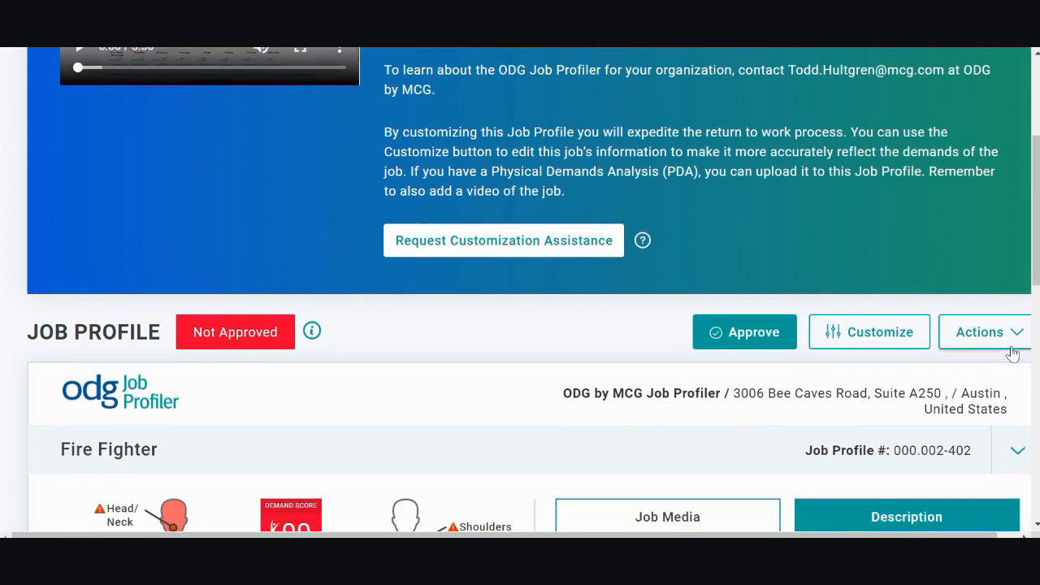
scroll("down", 3)
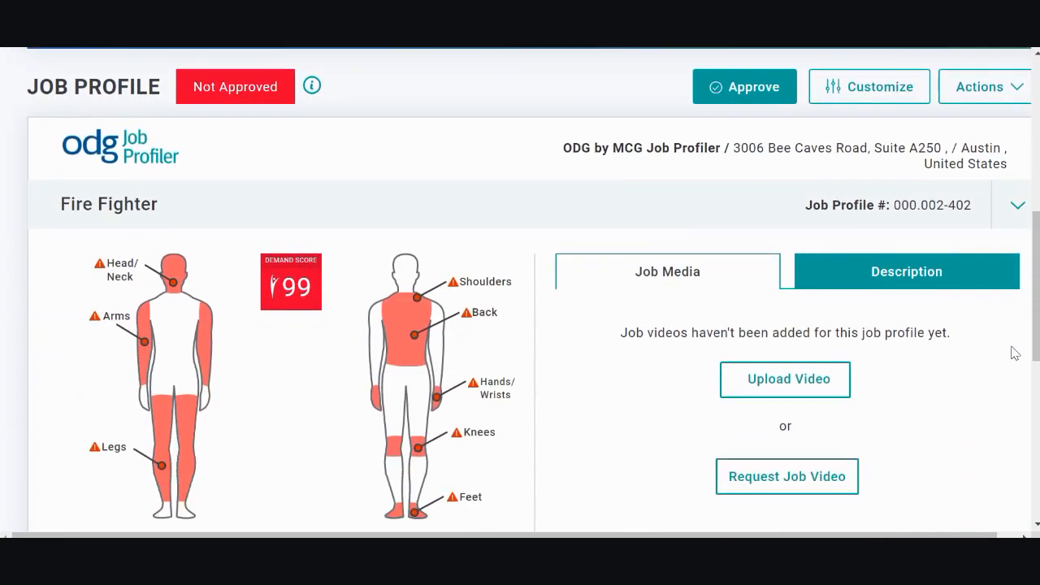
scroll("down", 3)
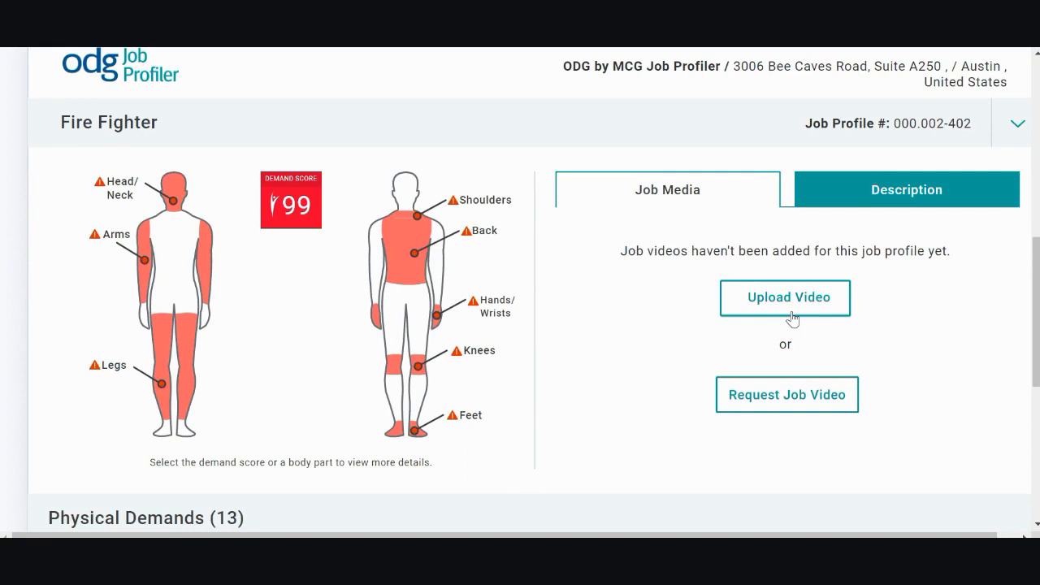
mouse_move(877, 231)
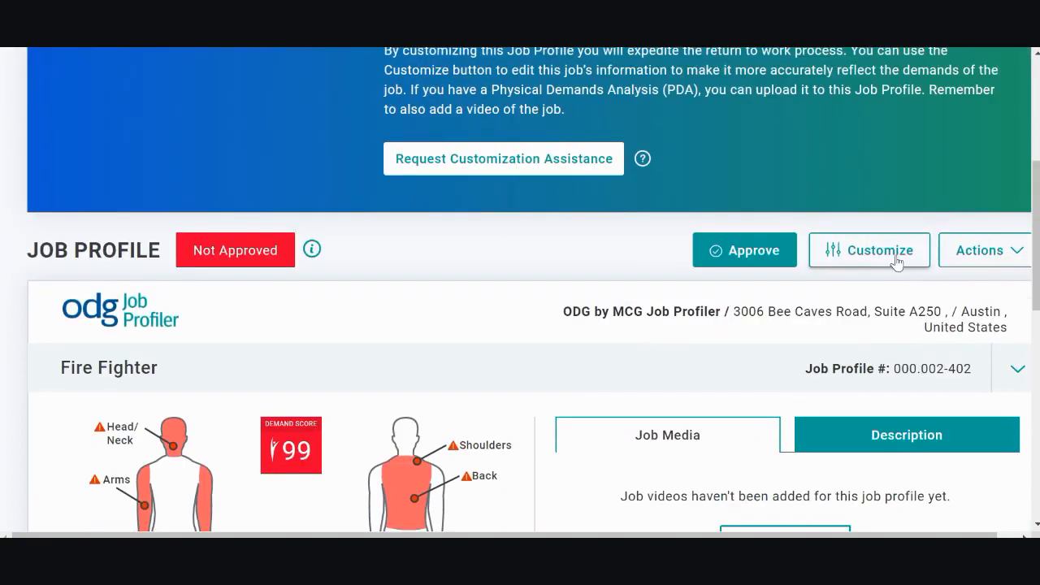
mouse_move(877, 268)
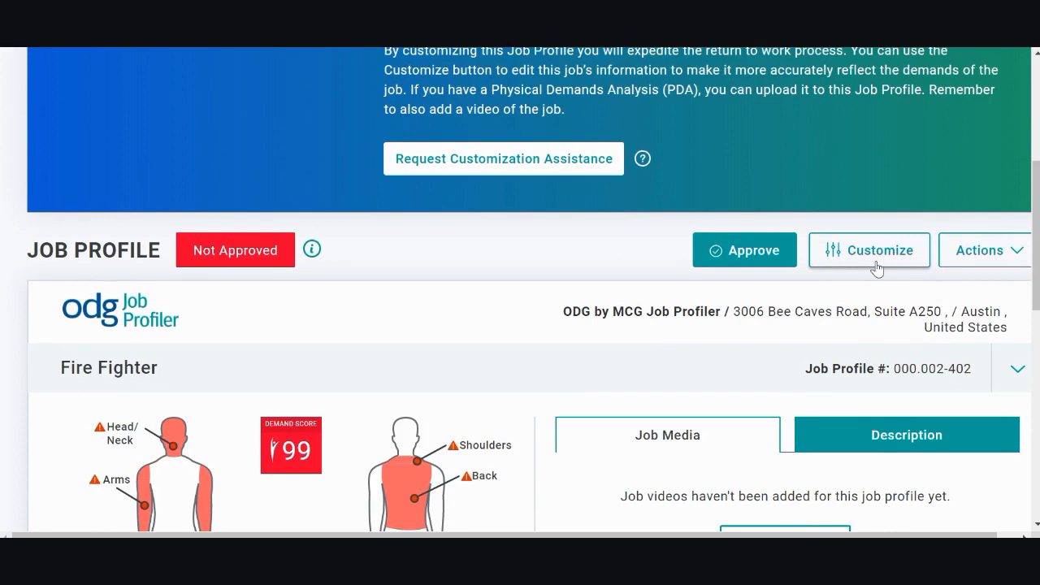
- View the profile's Actions, show its Description and scroll to the Physical Demands
left_click(984, 250)
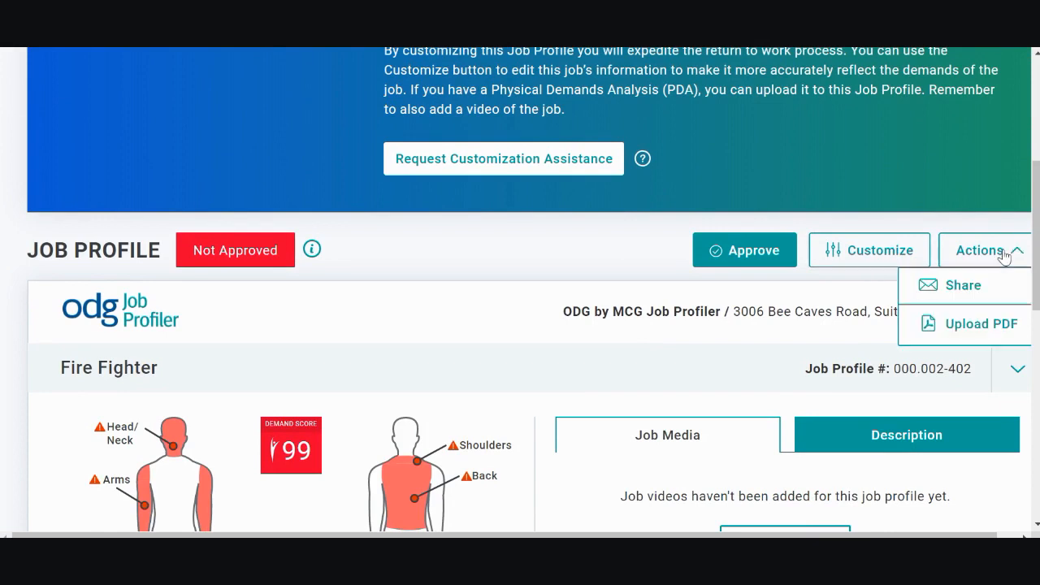
left_click(983, 250)
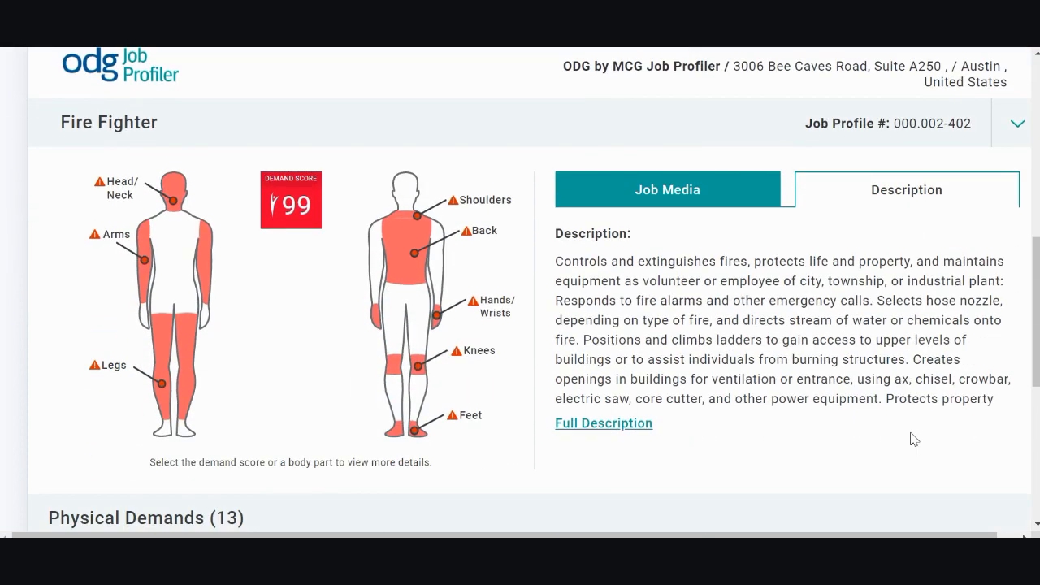
scroll("down", 3)
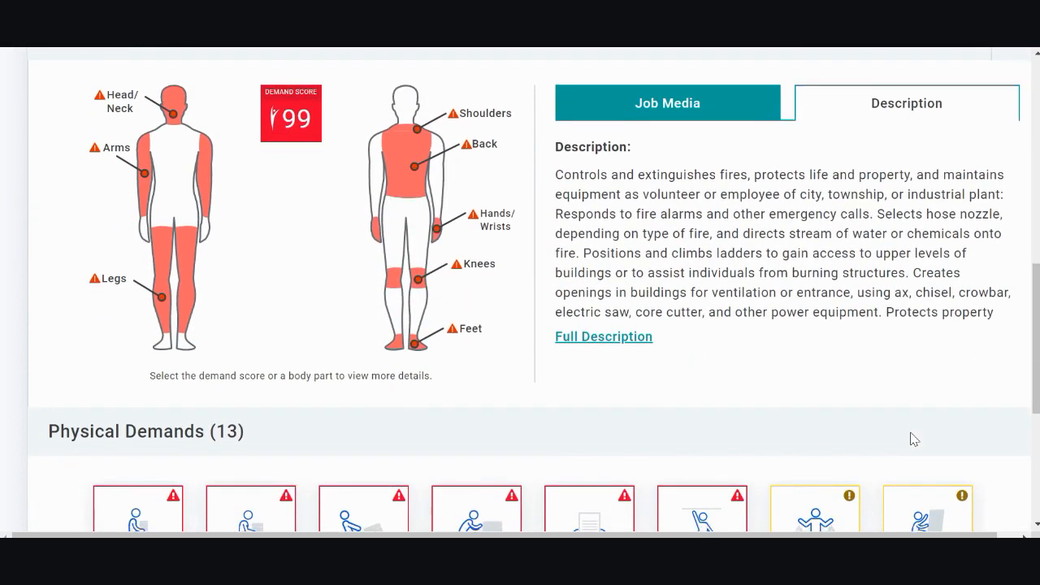
scroll("down", 3)
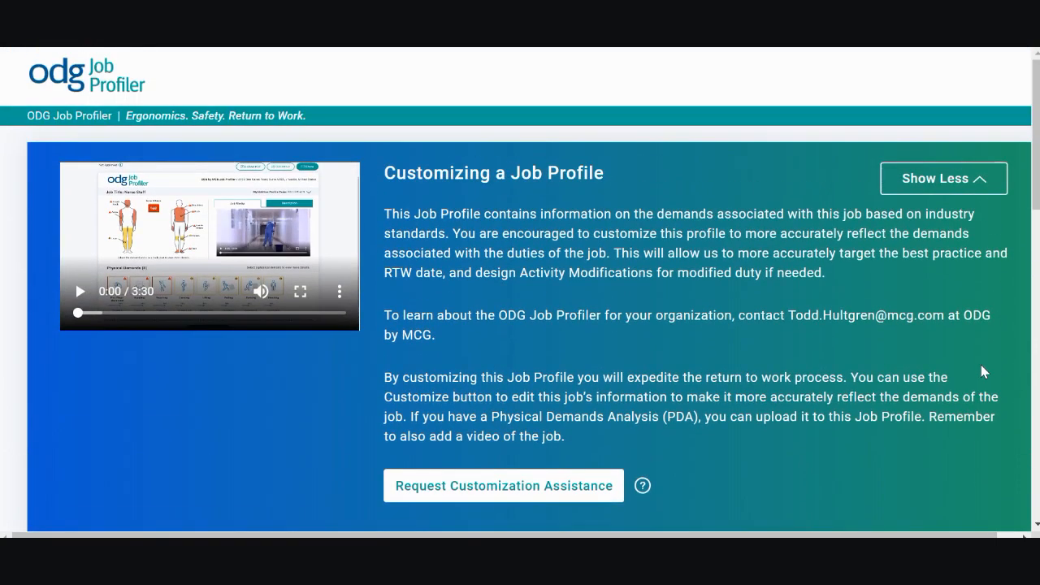
mouse_move(374, 163)
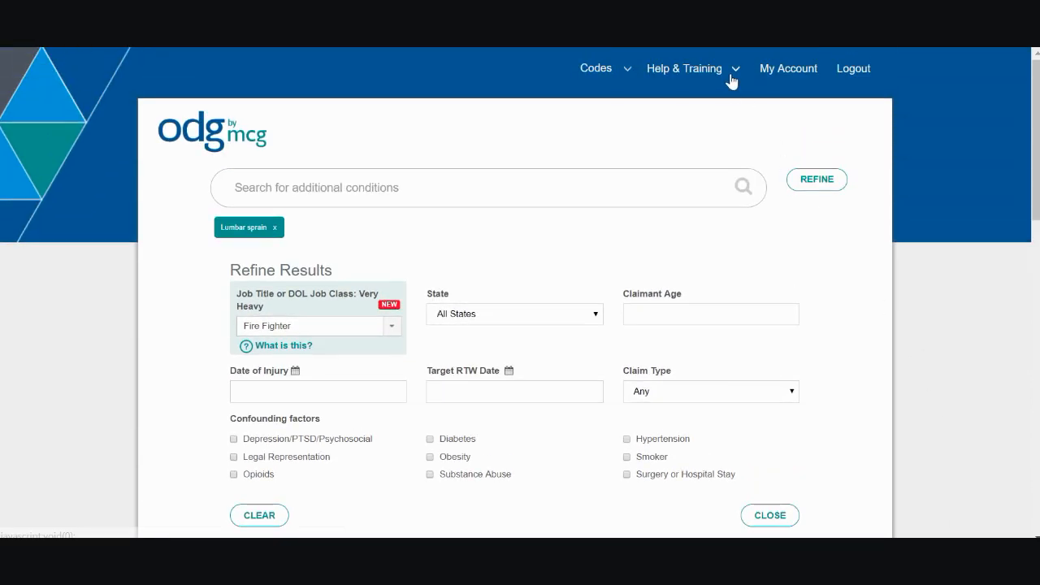
- Show the Help & Training menu with training options, webinars, Helpdesk and support phone numbers
left_click(682, 68)
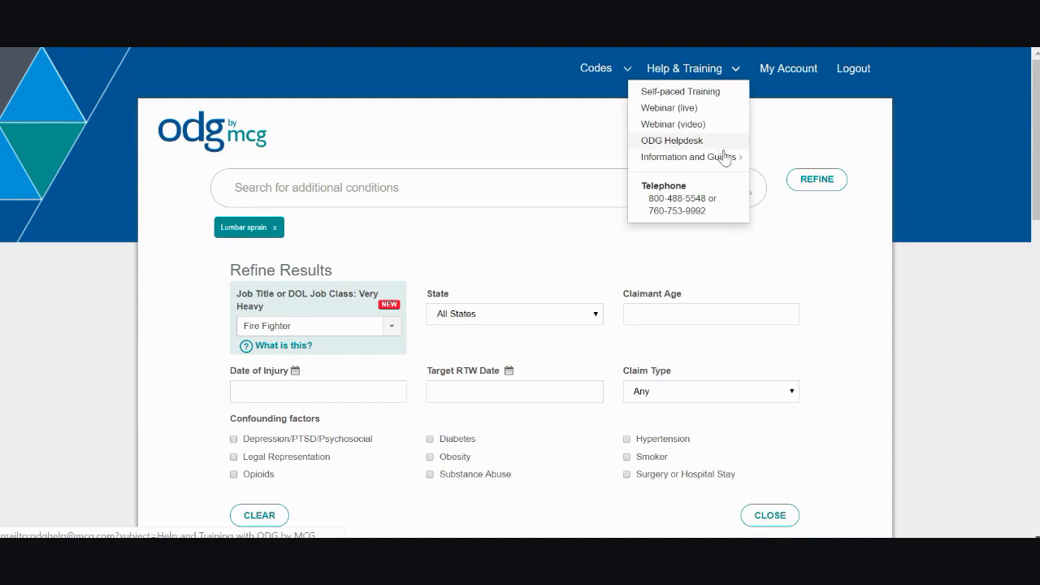
mouse_move(731, 210)
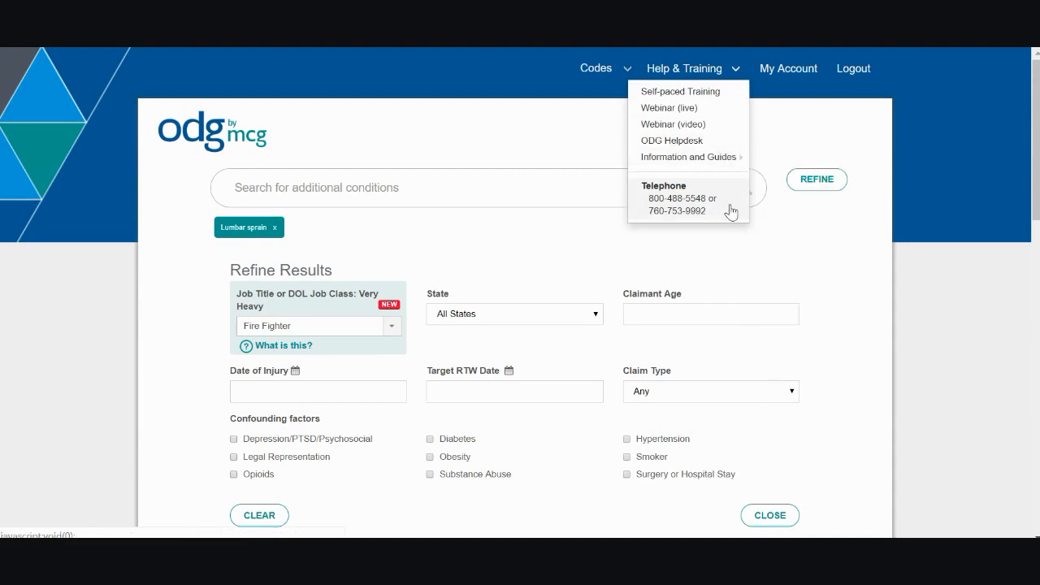